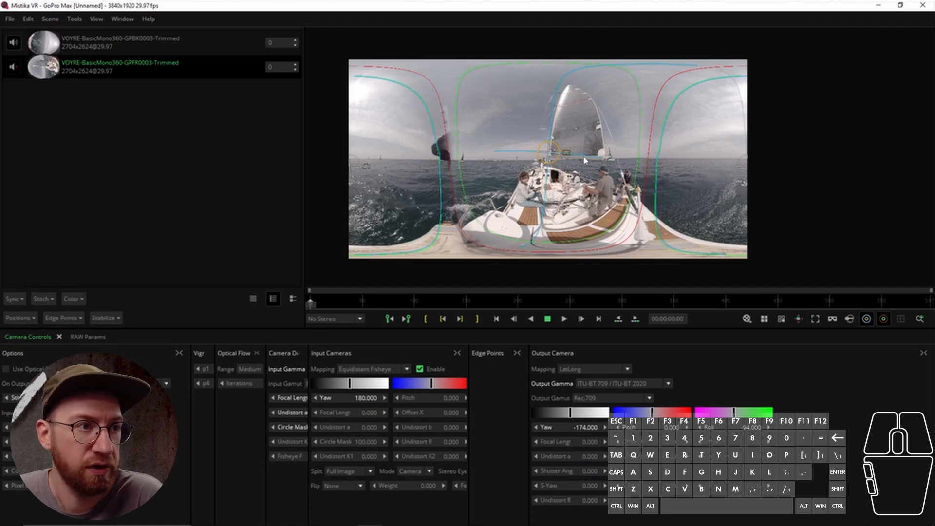
{"action": "mouse_move", "coordinate": [678, 175]}
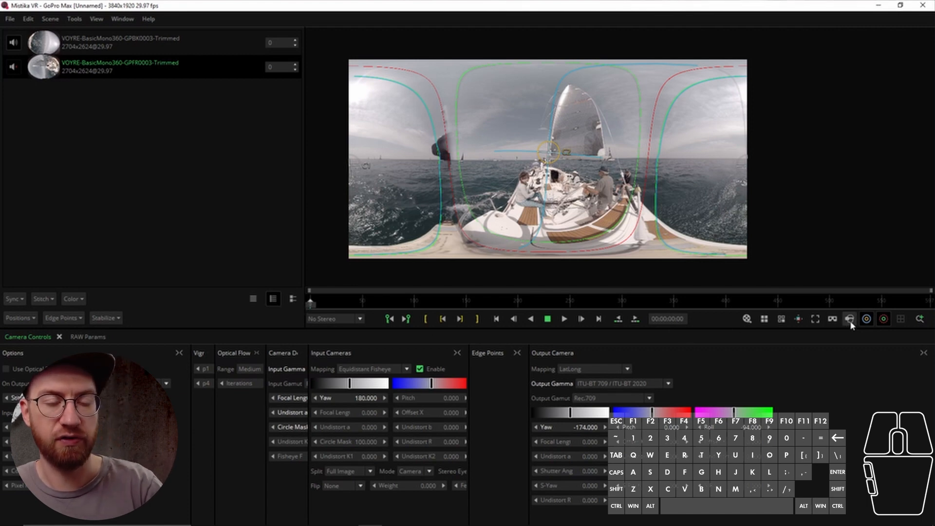
{"action": "mouse_move", "coordinate": [849, 320]}
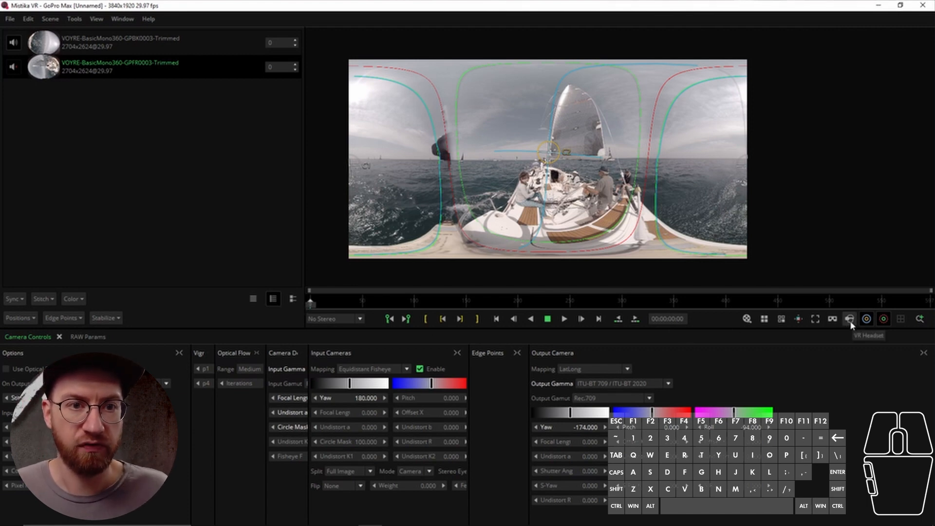
Enable the VR Headset output for the stitched sailing footage in the viewer toolbar.
{"action": "left_click", "coordinate": [848, 319]}
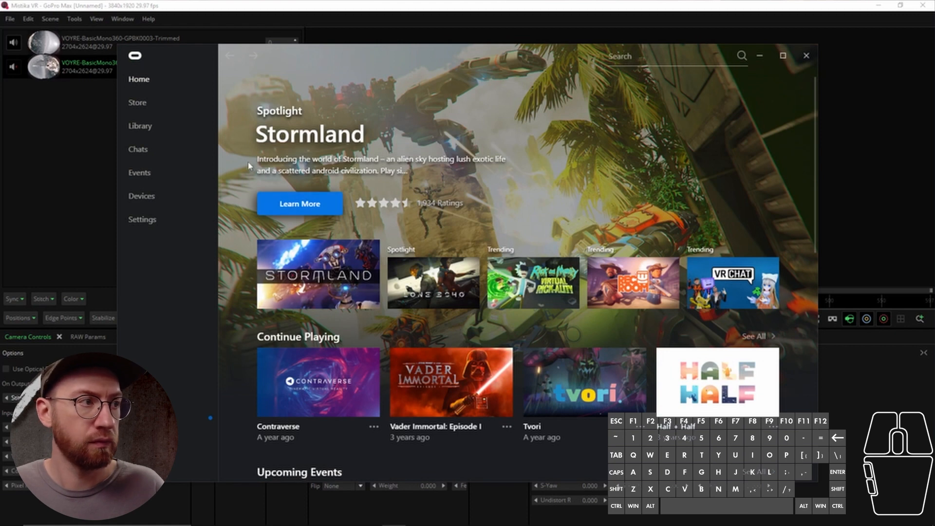
Start the DeoVR Video Player from the Oculus Library's installed apps.
{"action": "left_click", "coordinate": [140, 126]}
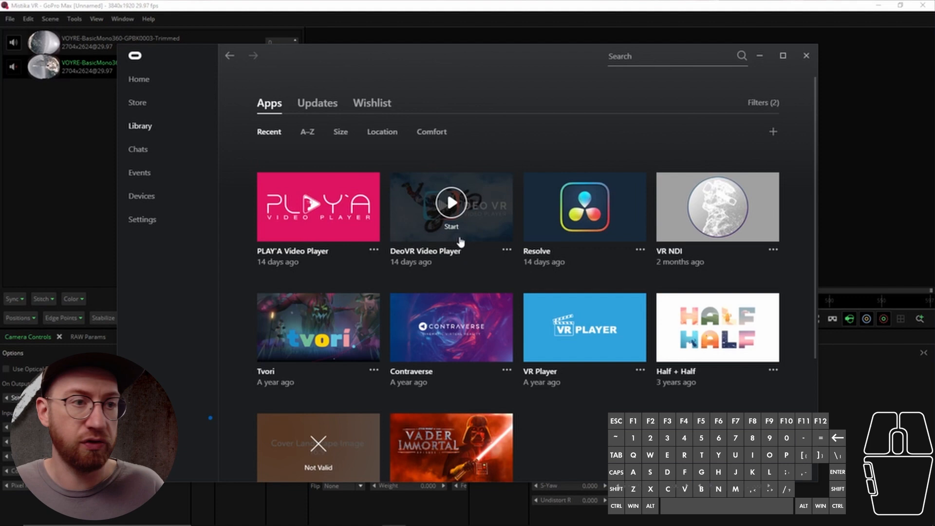
{"action": "left_click", "coordinate": [452, 208]}
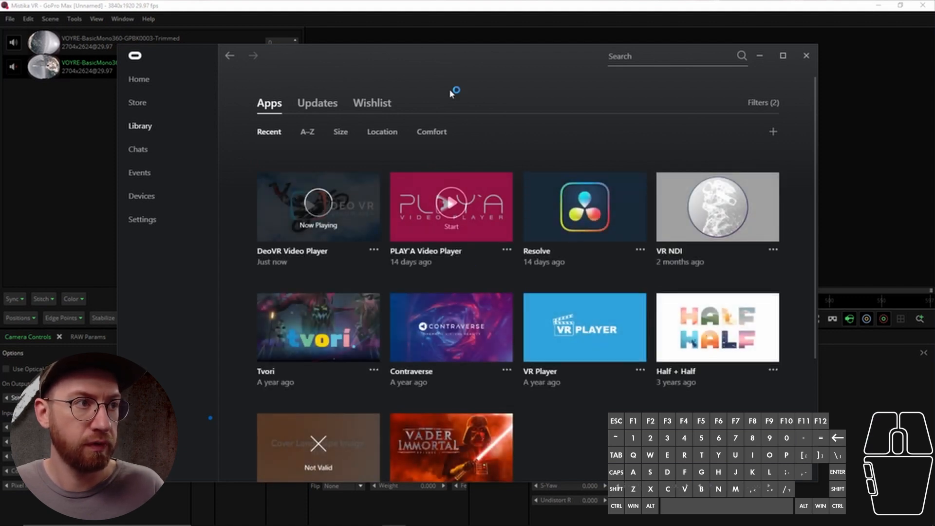
{"action": "scroll", "scroll_direction": "down", "scroll_amount": 3}
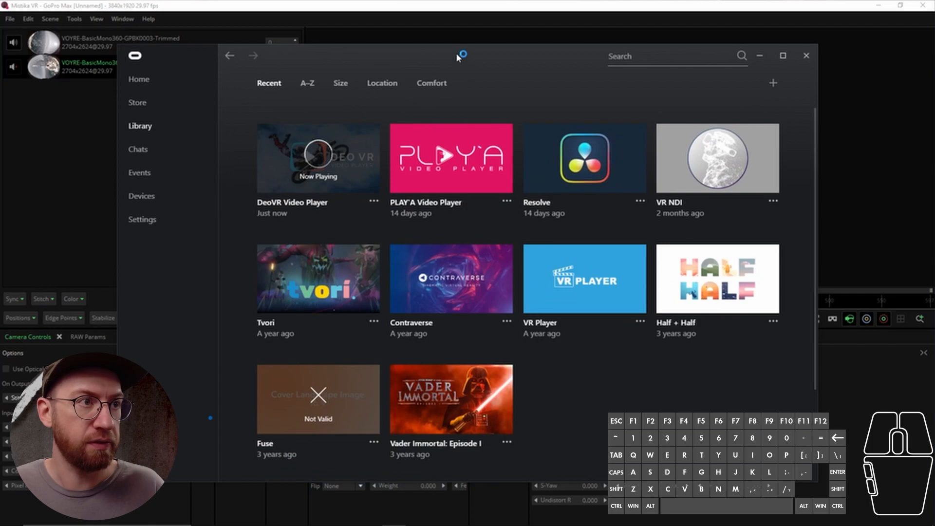
{"action": "left_click", "coordinate": [317, 157]}
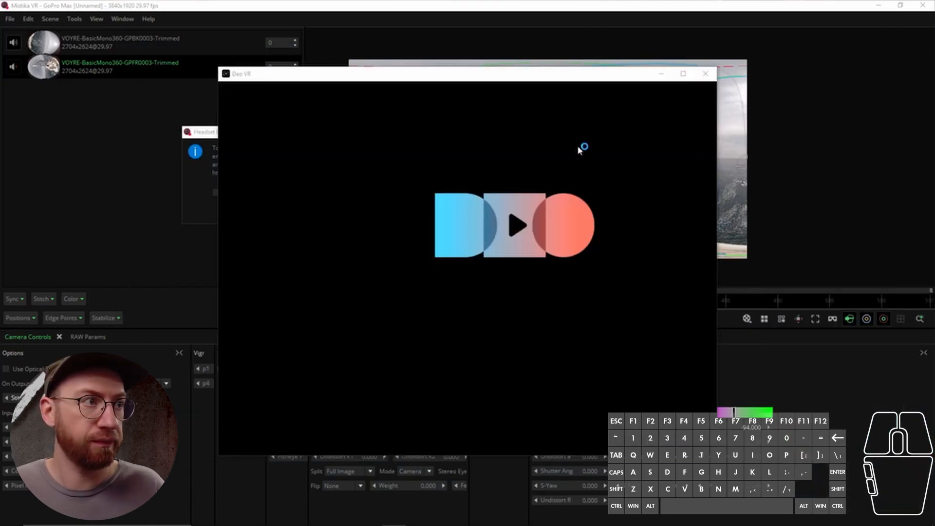
Load the deovr.com Videos media browser inside DeoVR.
{"action": "left_click", "coordinate": [516, 232]}
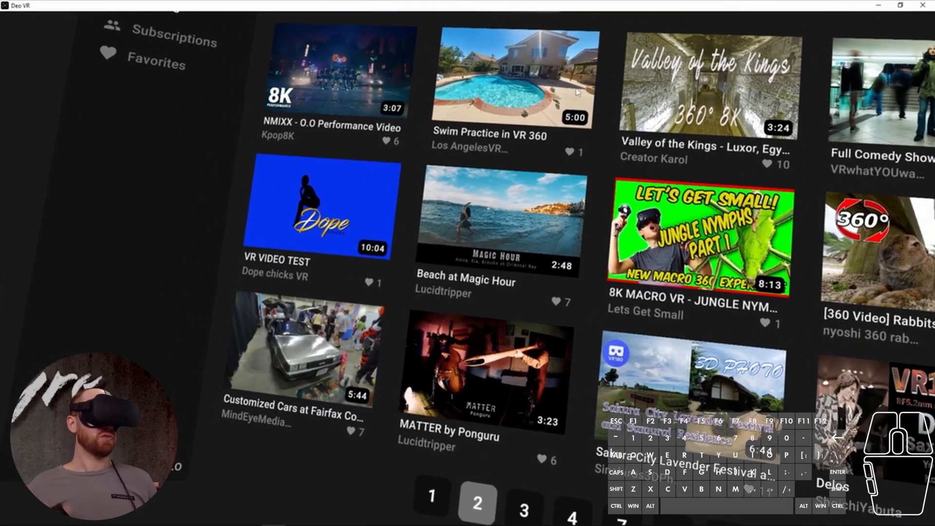
{"action": "scroll", "scroll_direction": "down", "scroll_amount": 3}
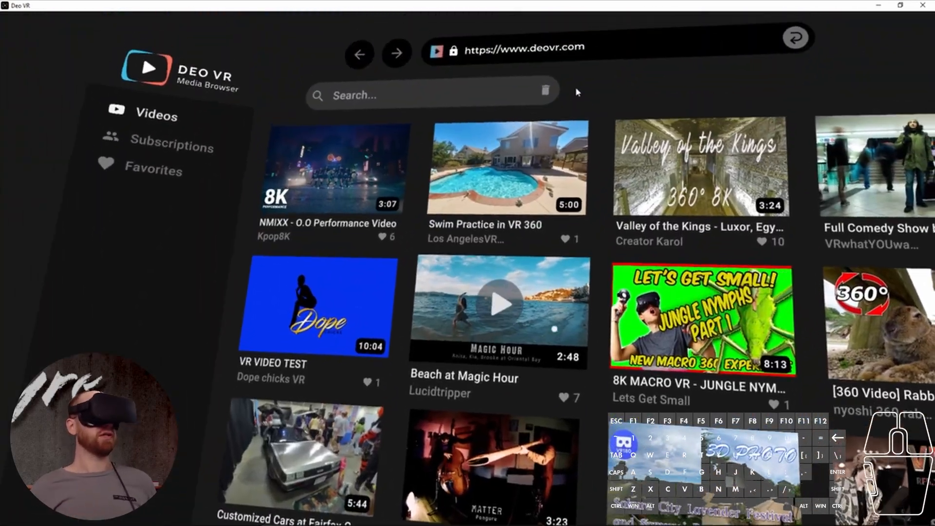
{"action": "scroll", "scroll_direction": "down", "scroll_amount": 3}
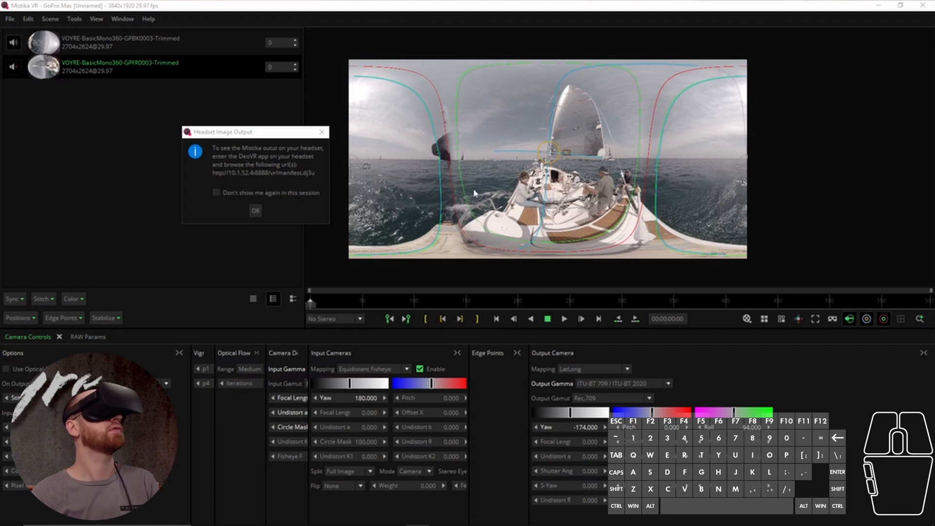
{"action": "mouse_move", "coordinate": [446, 183]}
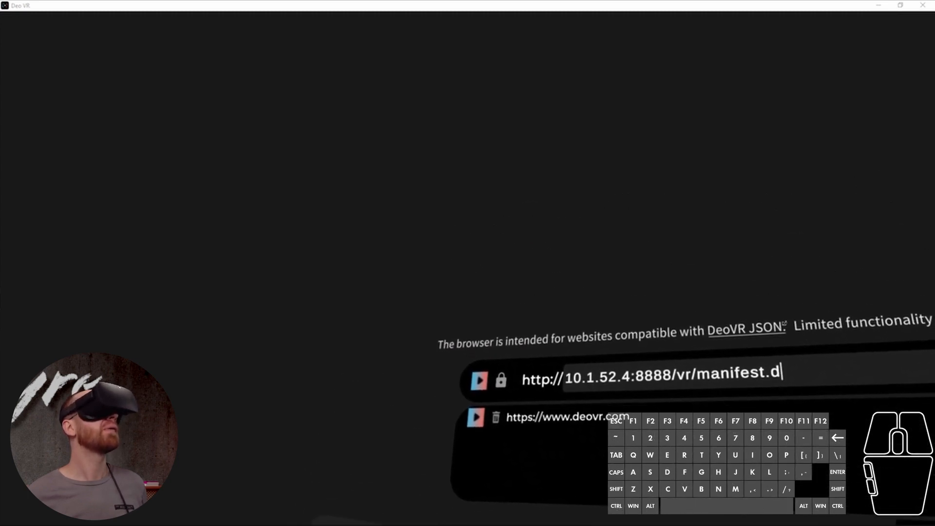
{"action": "type", "text": "j"}
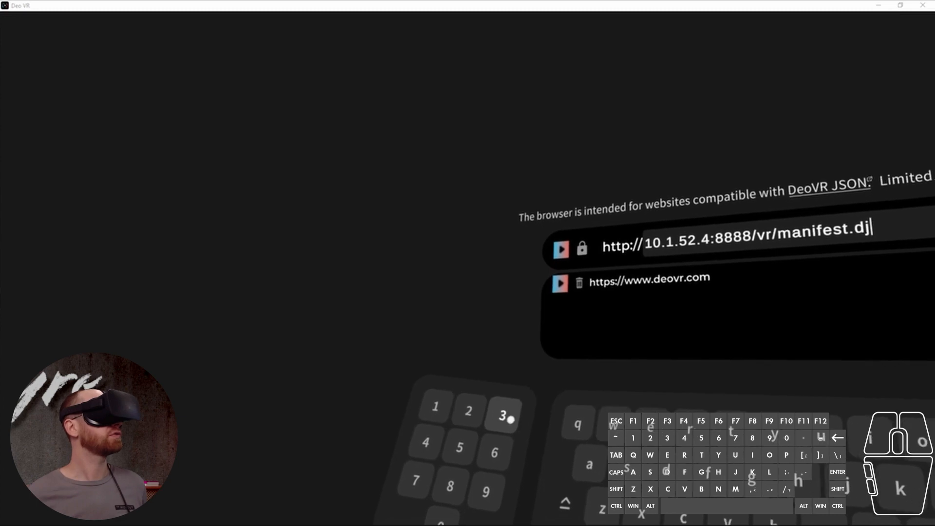